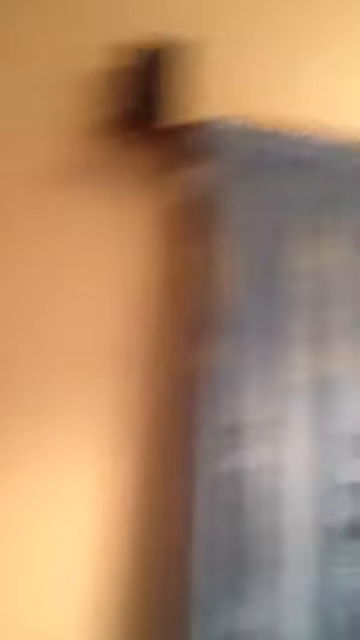
pyautogui.moveTo(180, 320)
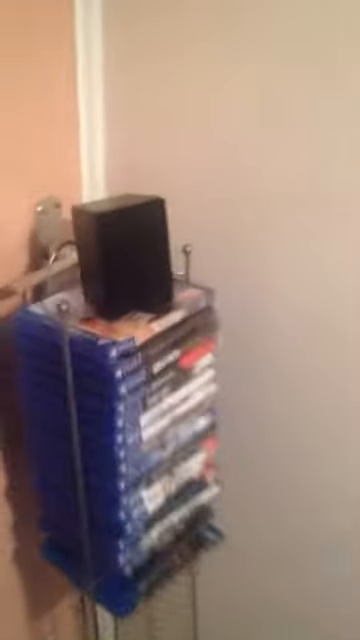